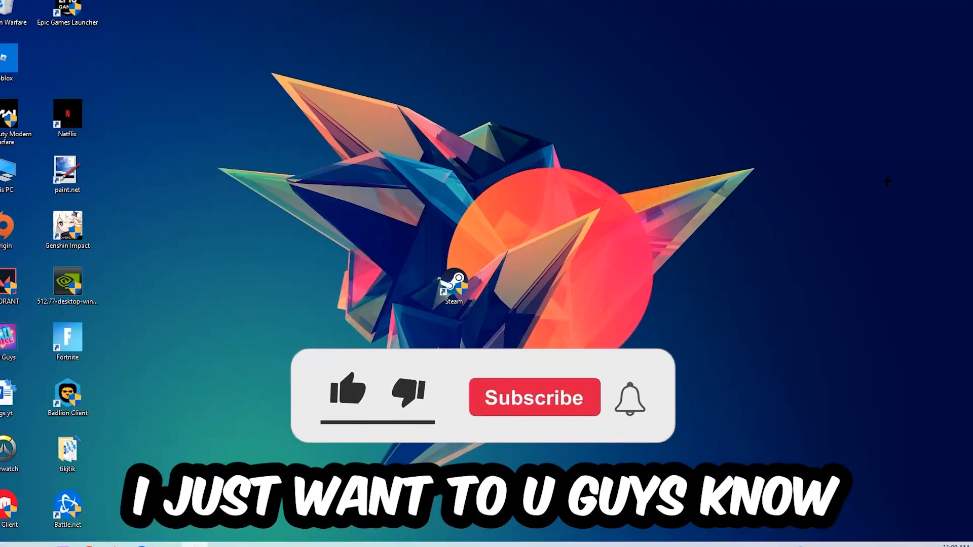
# Launch Task Manager from the taskbar's right-click menu
pyautogui.click(348, 394)
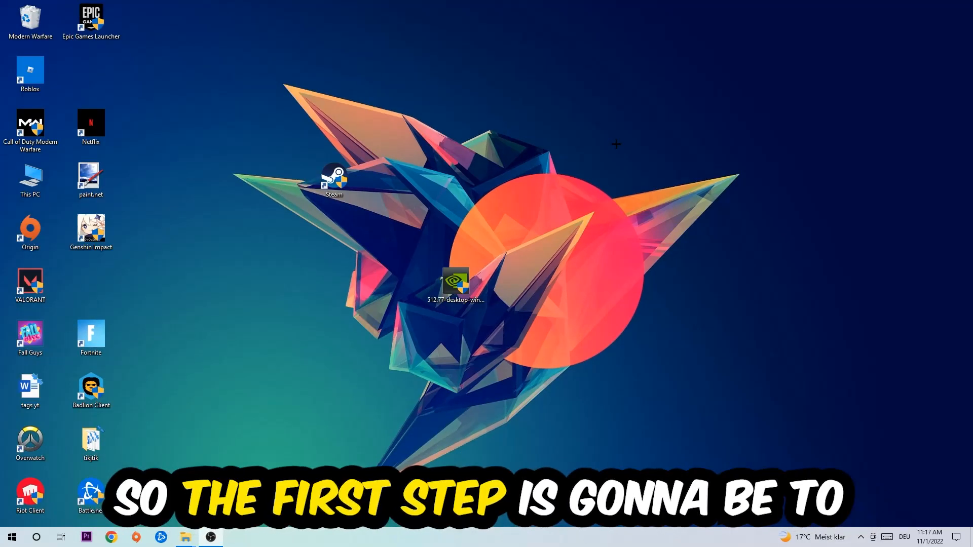
pyautogui.moveTo(624, 138)
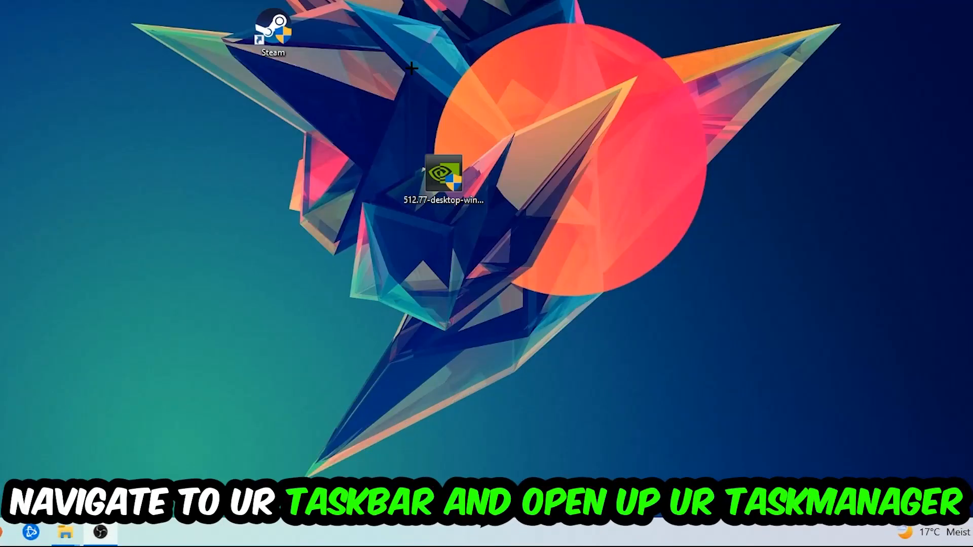
pyautogui.rightClick(483, 534)
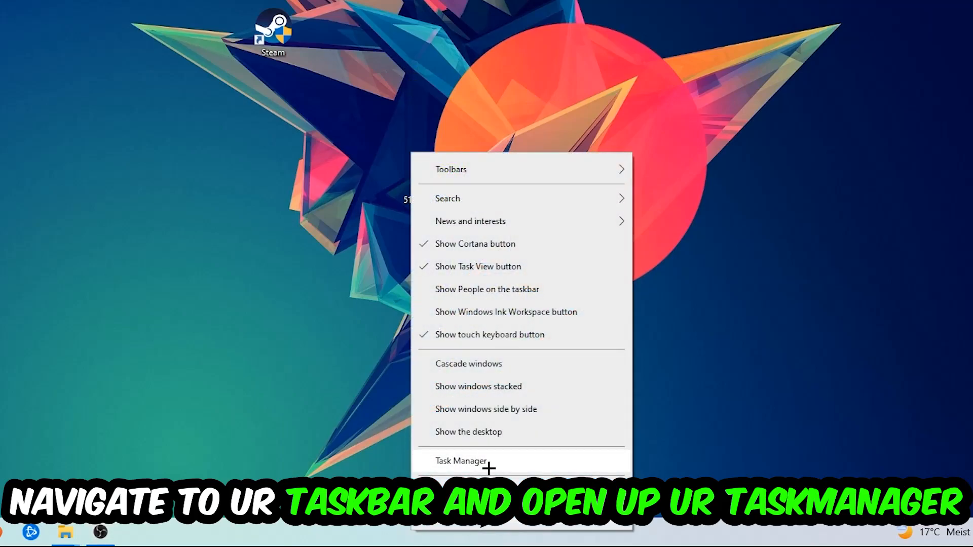
pyautogui.click(461, 460)
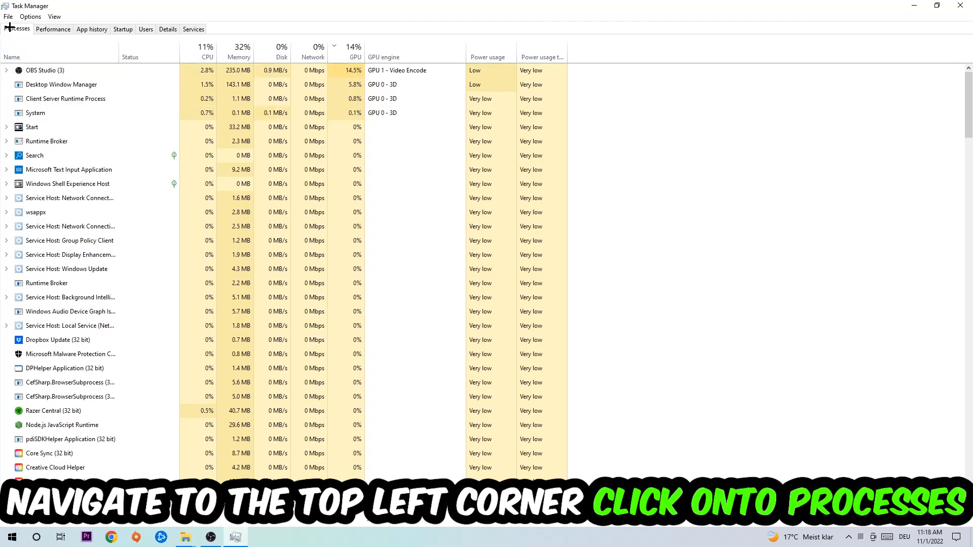
# End the Microsoft Text Input Application task from the Processes list
pyautogui.click(93, 255)
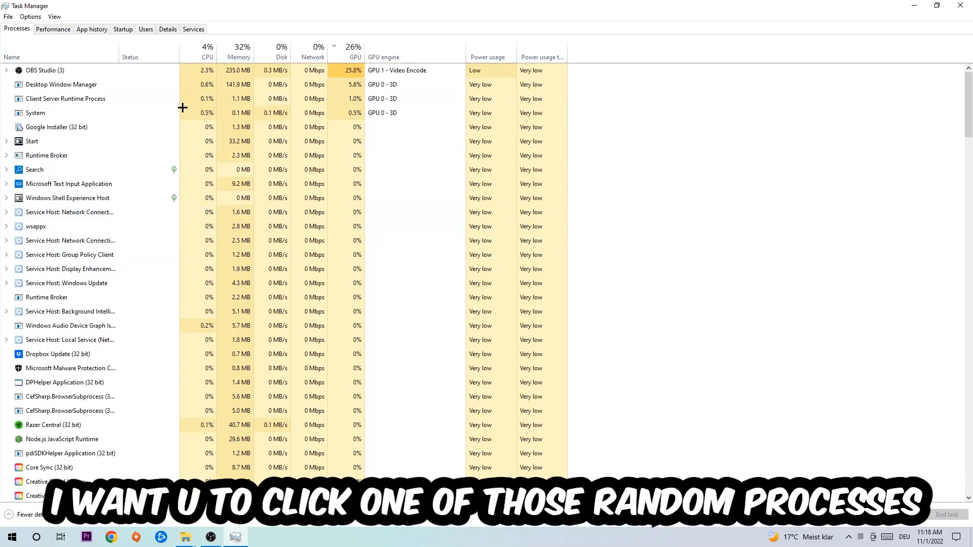
pyautogui.click(68, 169)
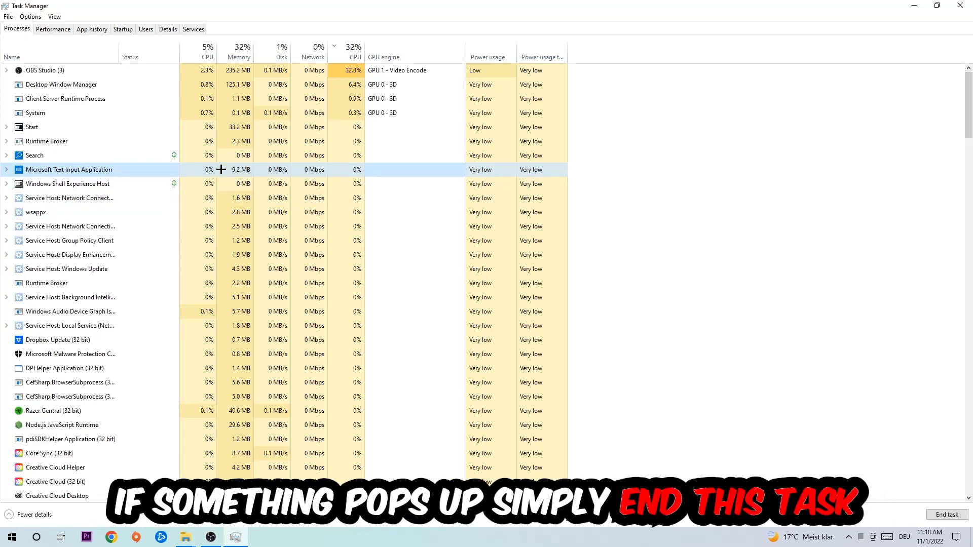
pyautogui.rightClick(69, 169)
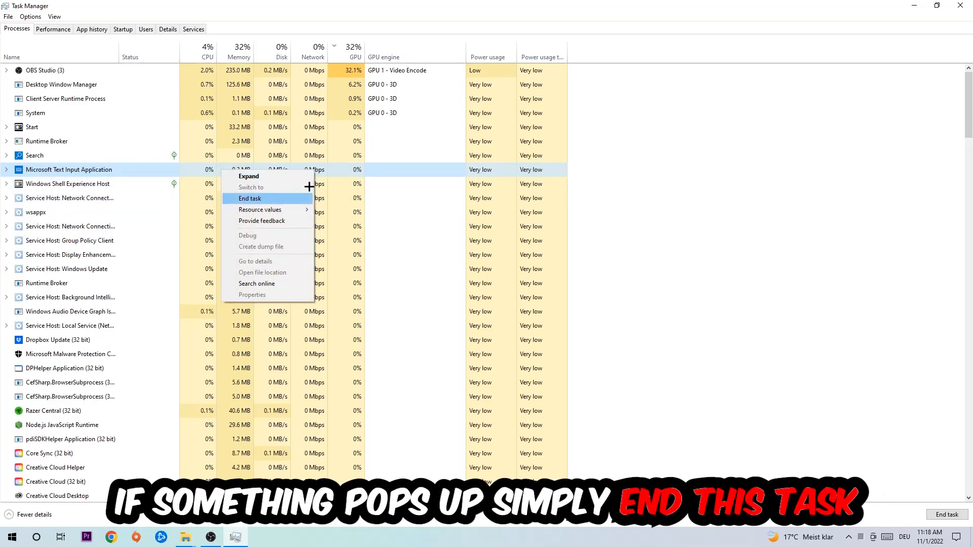
pyautogui.click(249, 198)
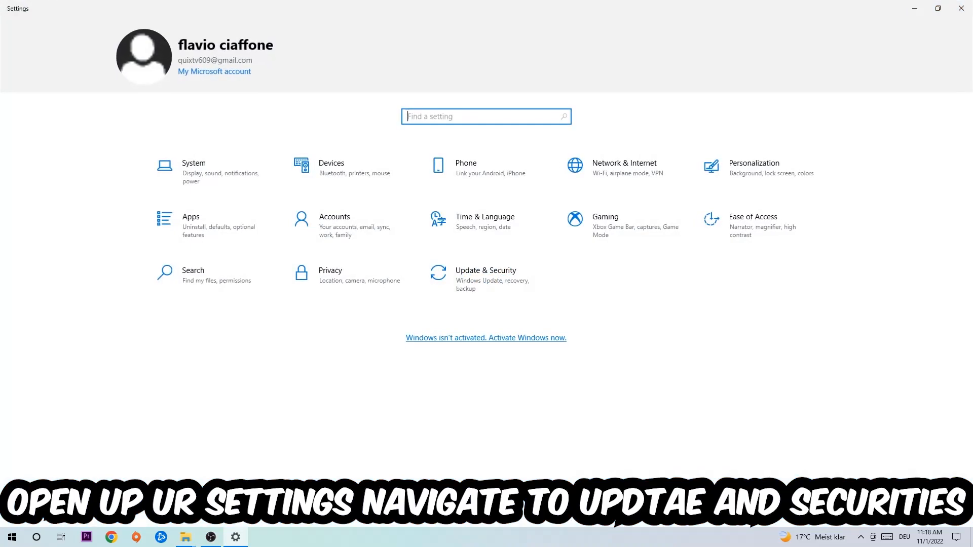
# Go to the Update & Security category in Windows Settings
pyautogui.click(486, 274)
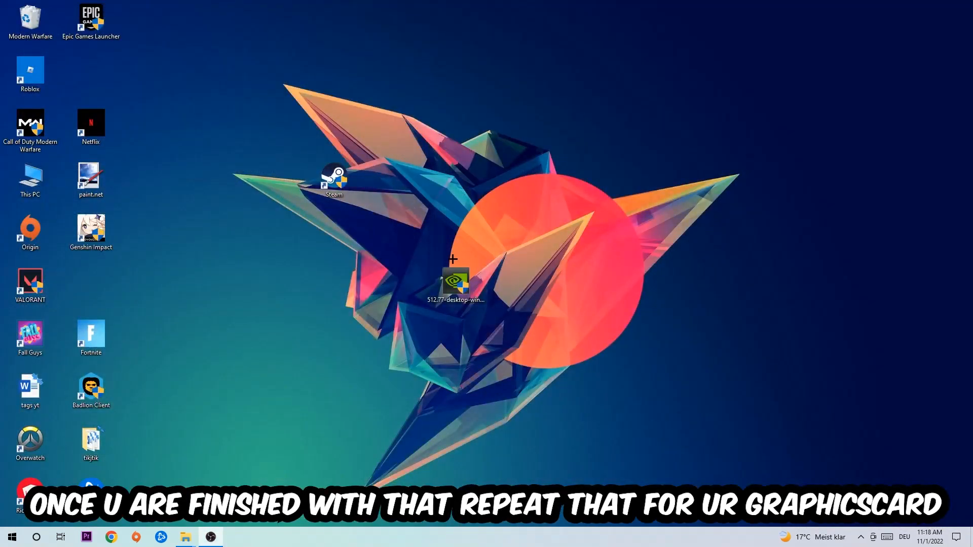
# Drag the NVIDIA driver installer into the icon column and the Steam shortcut to the centre
pyautogui.moveTo(456, 282); pyautogui.dragTo(334, 282)
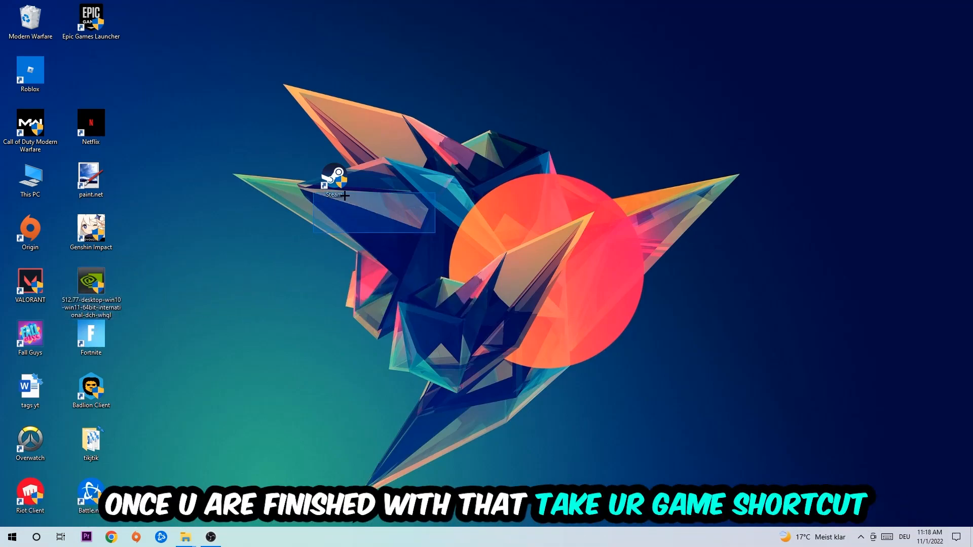
pyautogui.moveTo(335, 180); pyautogui.dragTo(456, 233)
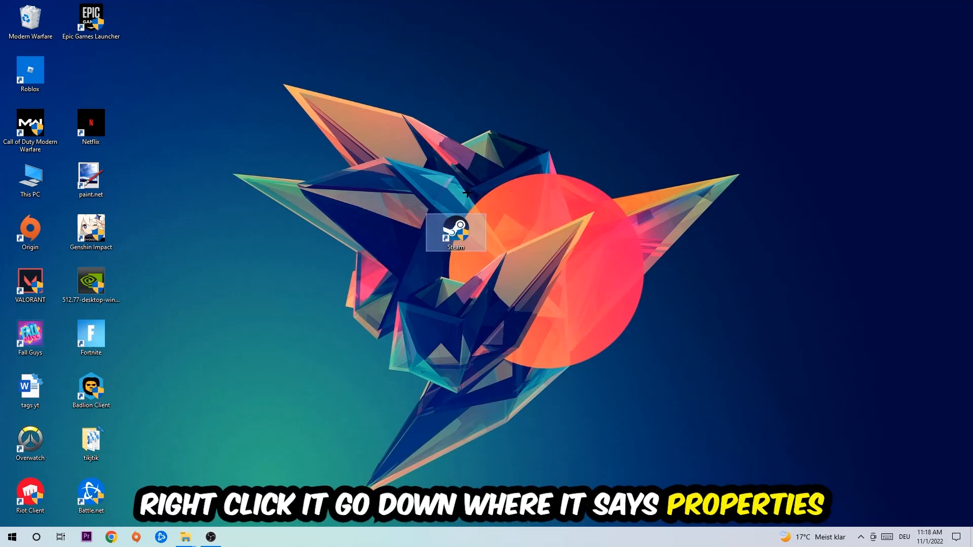
# Bring up the Steam shortcut's Properties from its right-click menu
pyautogui.rightClick(455, 232)
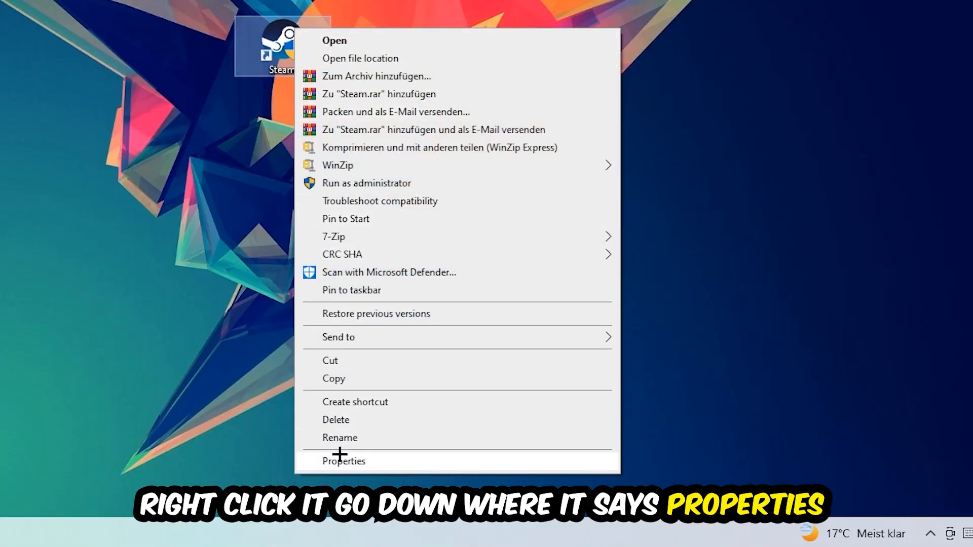
pyautogui.click(344, 461)
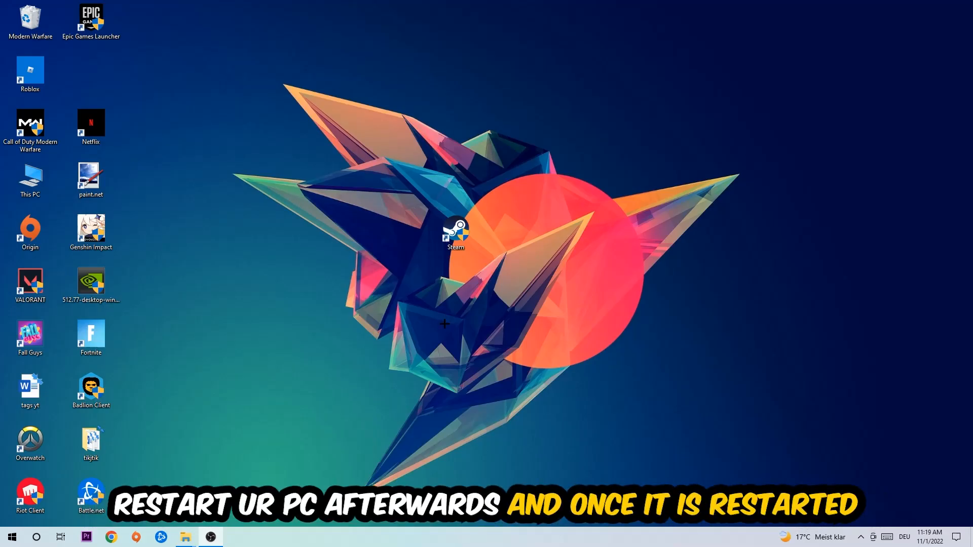
pyautogui.moveTo(435, 259)
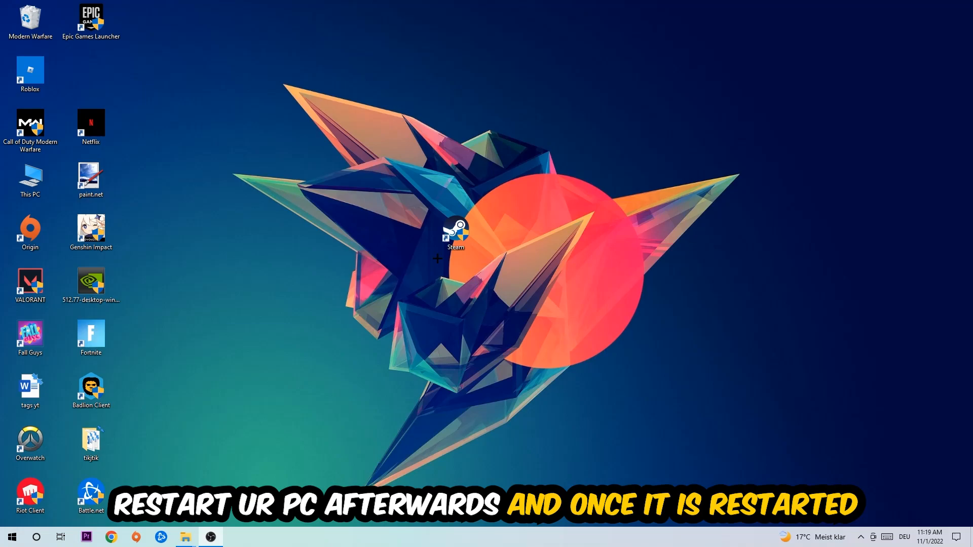
# Drag the shield-badged Steam shortcut up and left on the desktop
pyautogui.moveTo(455, 234); pyautogui.dragTo(395, 128)
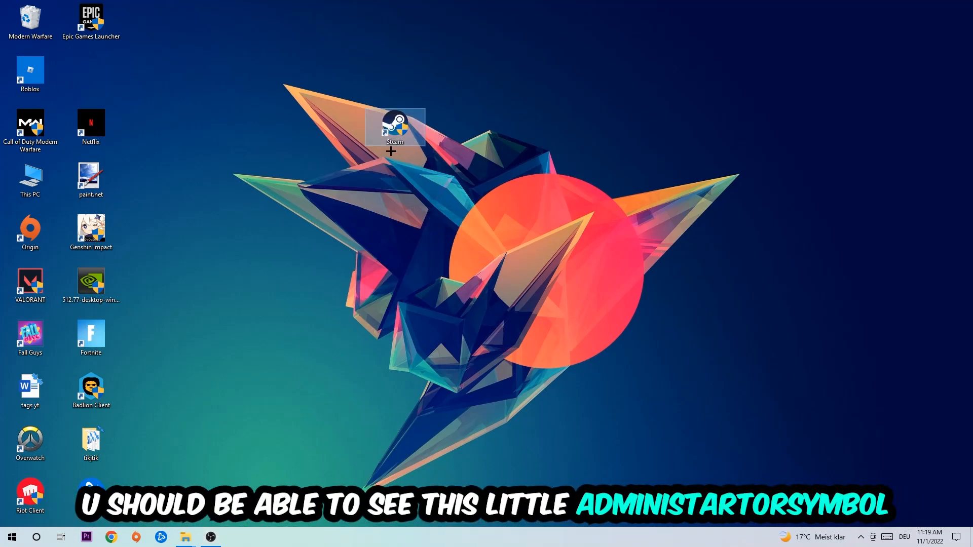
pyautogui.moveTo(408, 130)
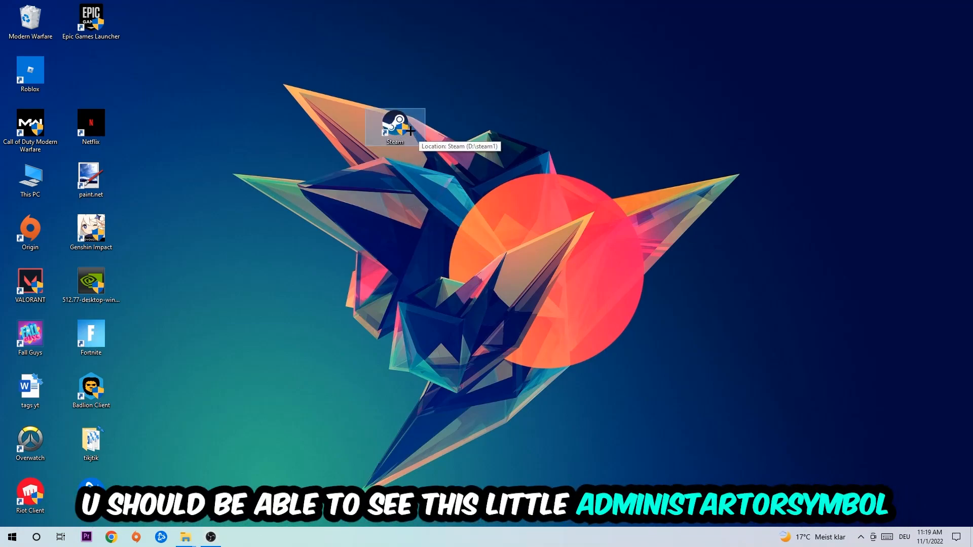